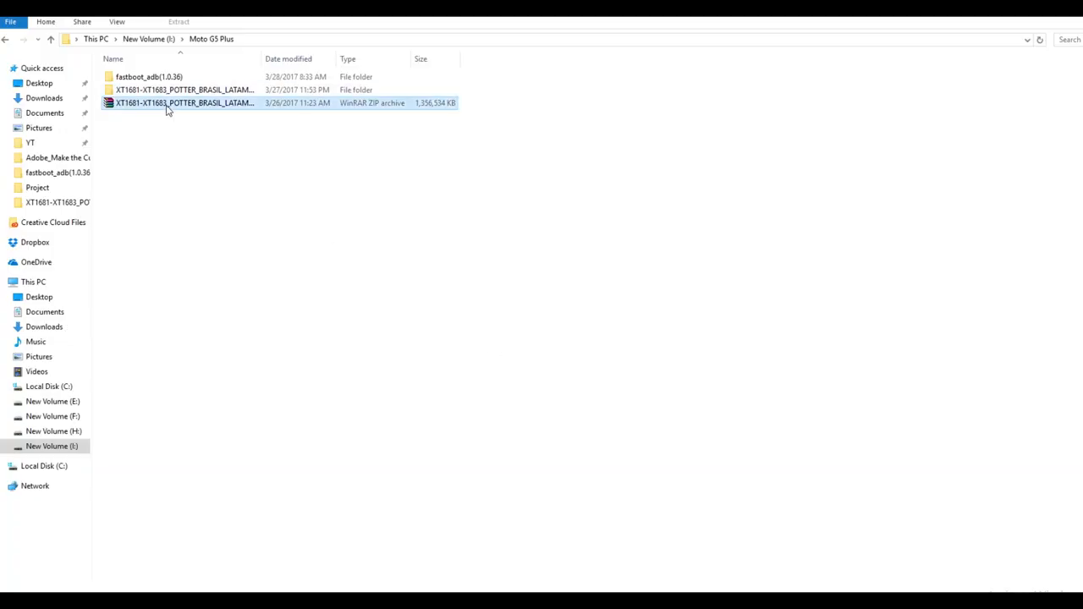
# Extract the XT1681-XT1683_POTTER stock ROM zip into a matching folder with WinRAR.
pyautogui.moveTo(258, 57); pyautogui.dragTo(437, 58)
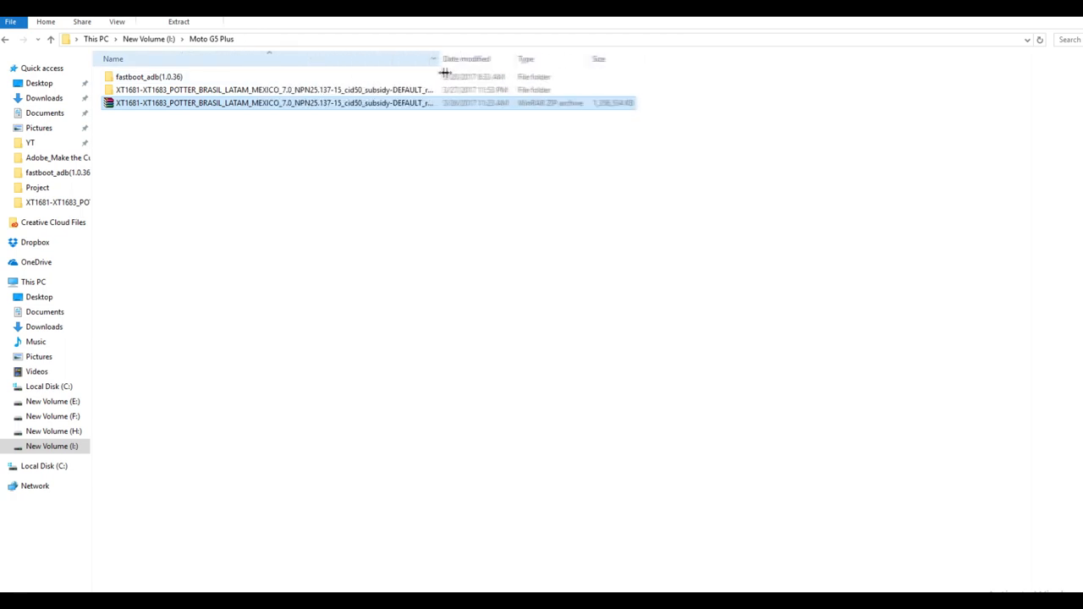
pyautogui.rightClick(273, 103)
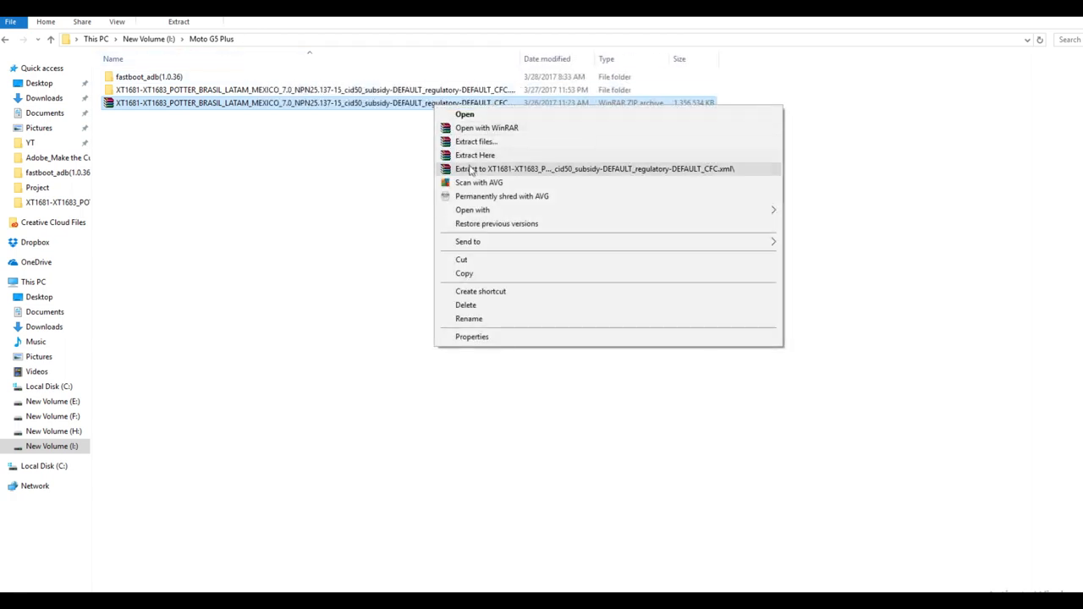
pyautogui.click(474, 155)
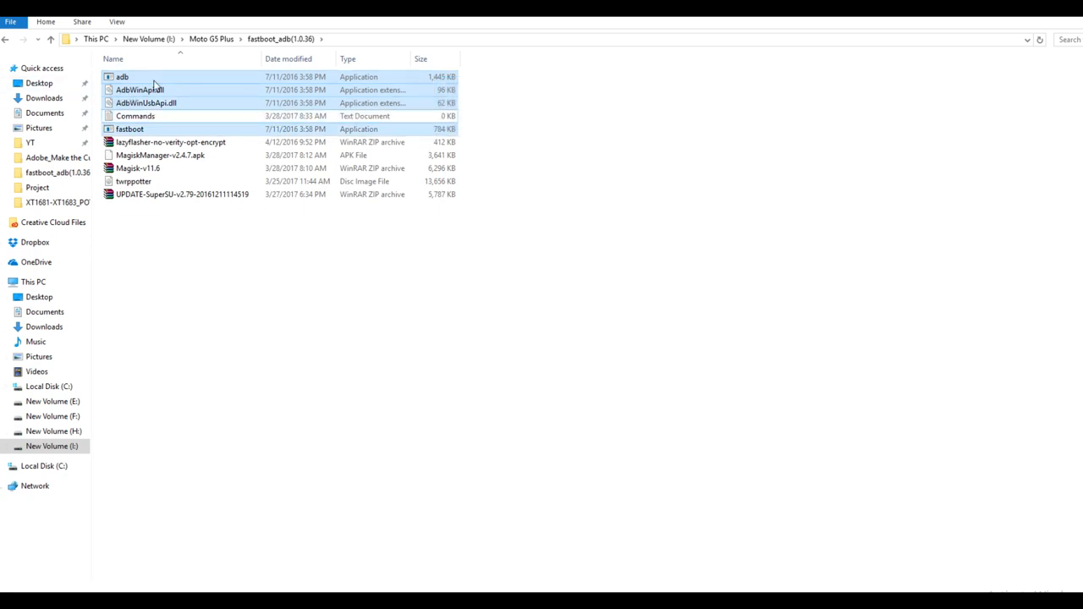
# Copy adb, AdbWinApi.dll, AdbWinUsbApi.dll and fastboot into the extracted ROM folder.
pyautogui.rightClick(122, 78)
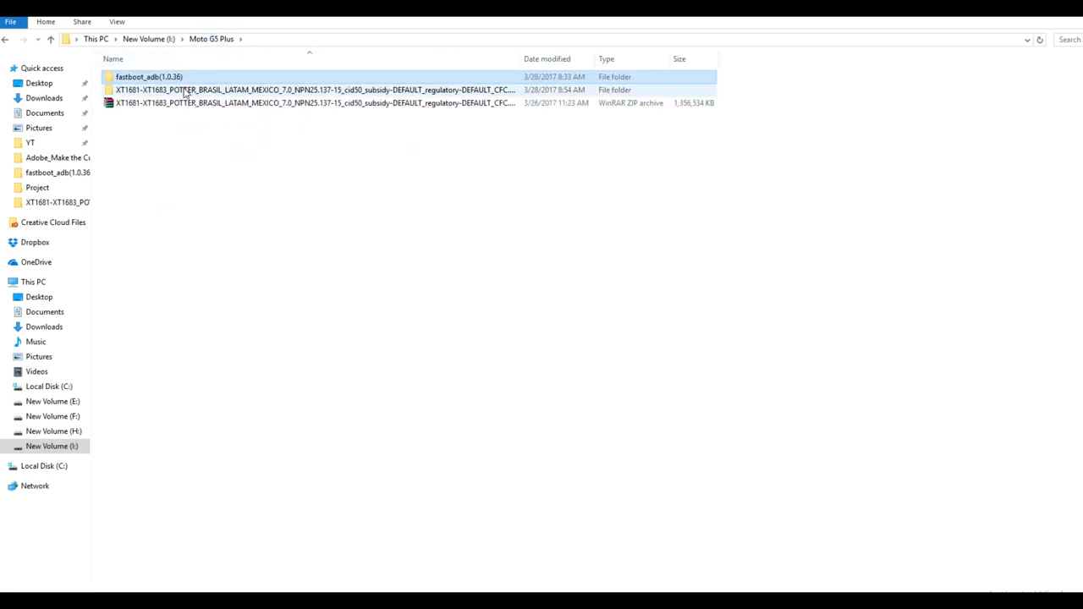
pyautogui.doubleClick(313, 89)
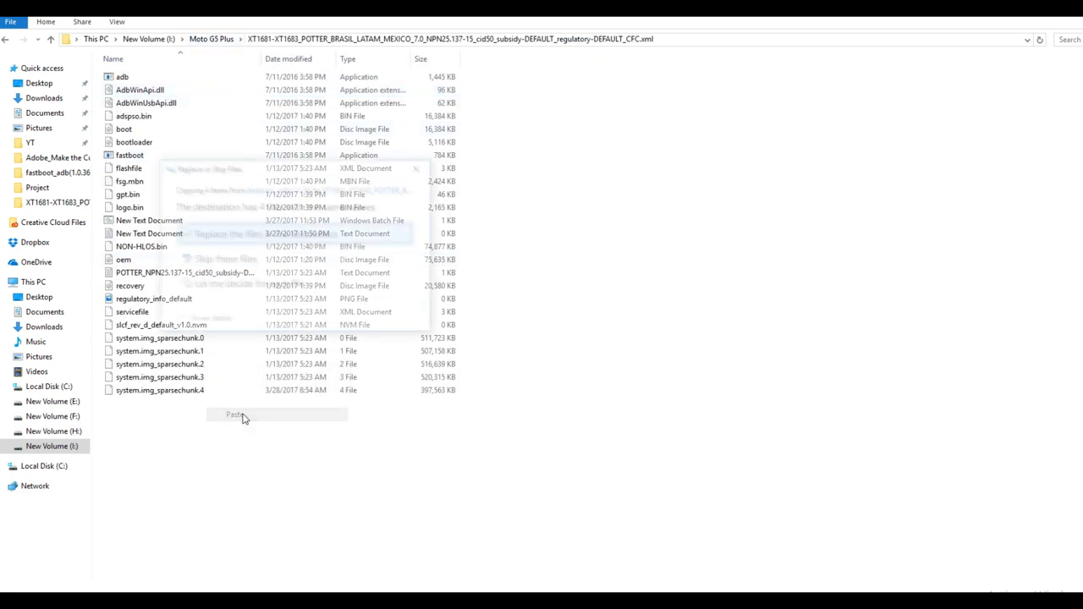
pyautogui.click(234, 415)
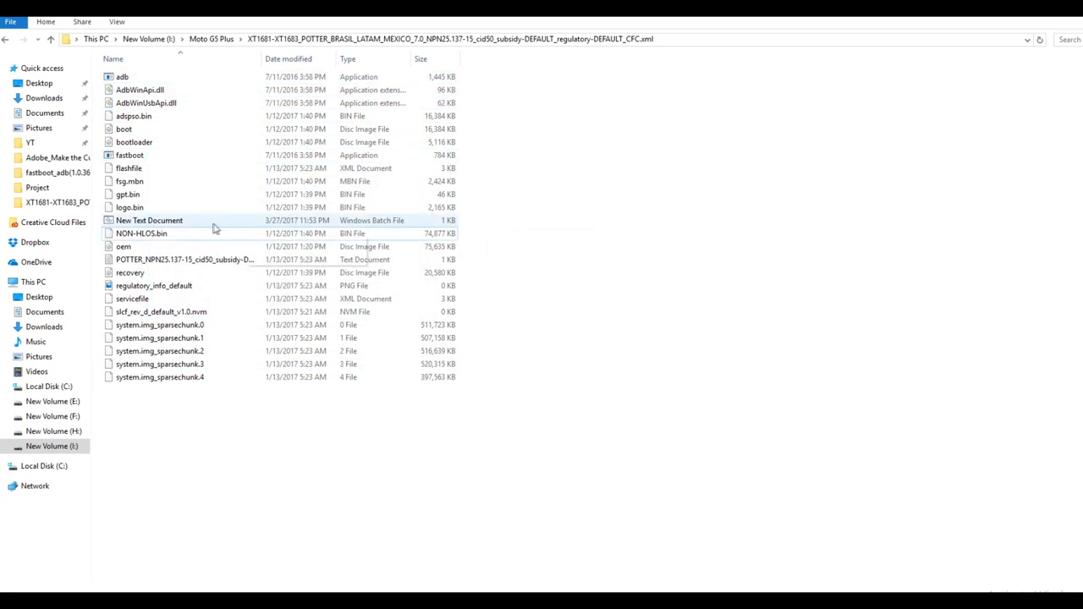
# Add a 'fastboot oem lock' line before fastboot reboot in the batch file.
pyautogui.click(149, 220)
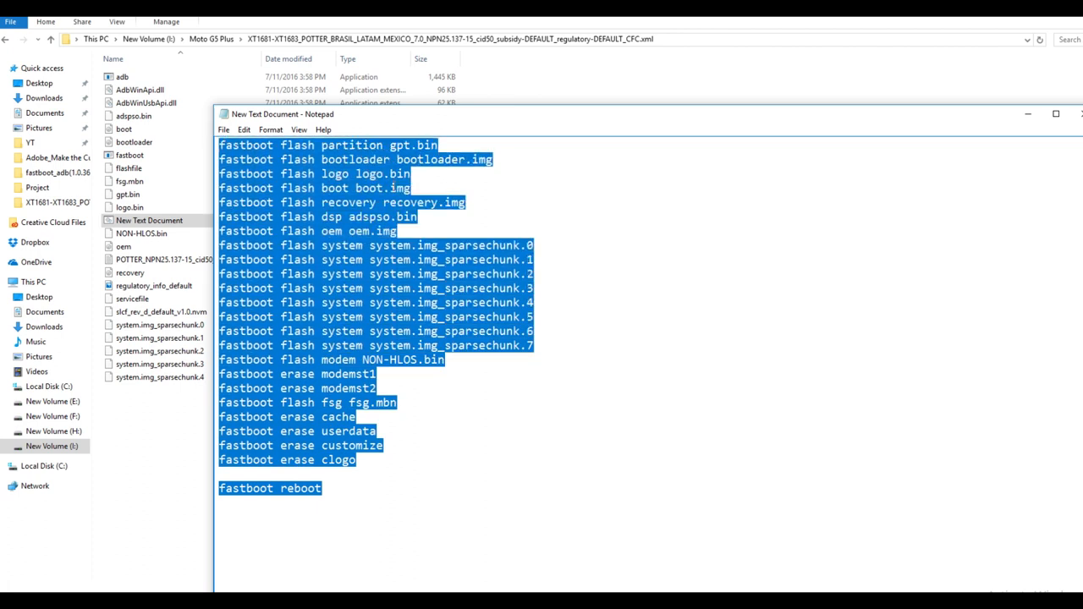
pyautogui.click(325, 487)
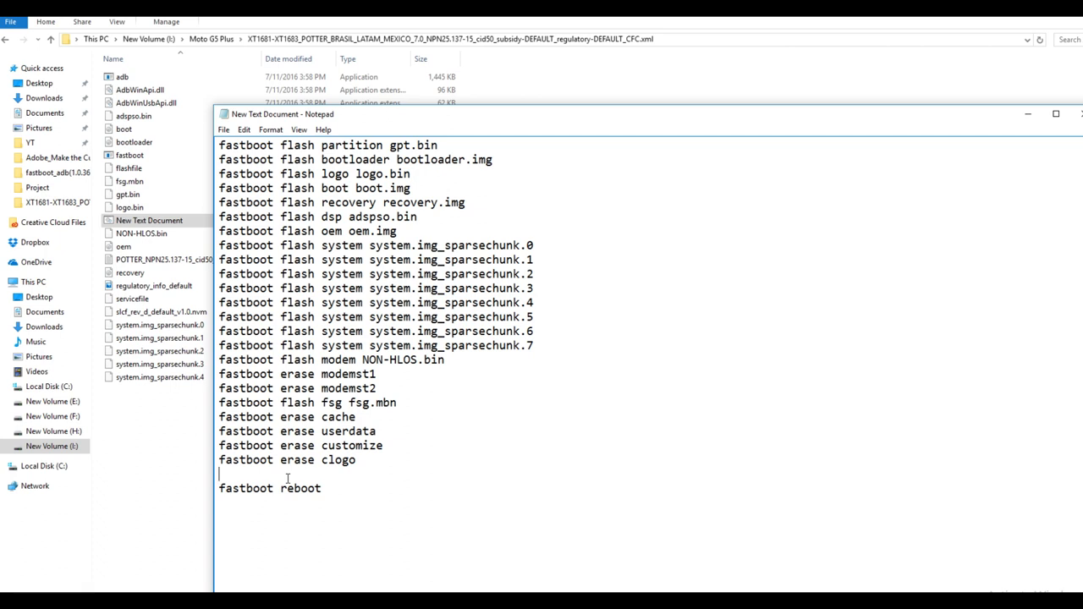
pyautogui.write('fastboot oem')
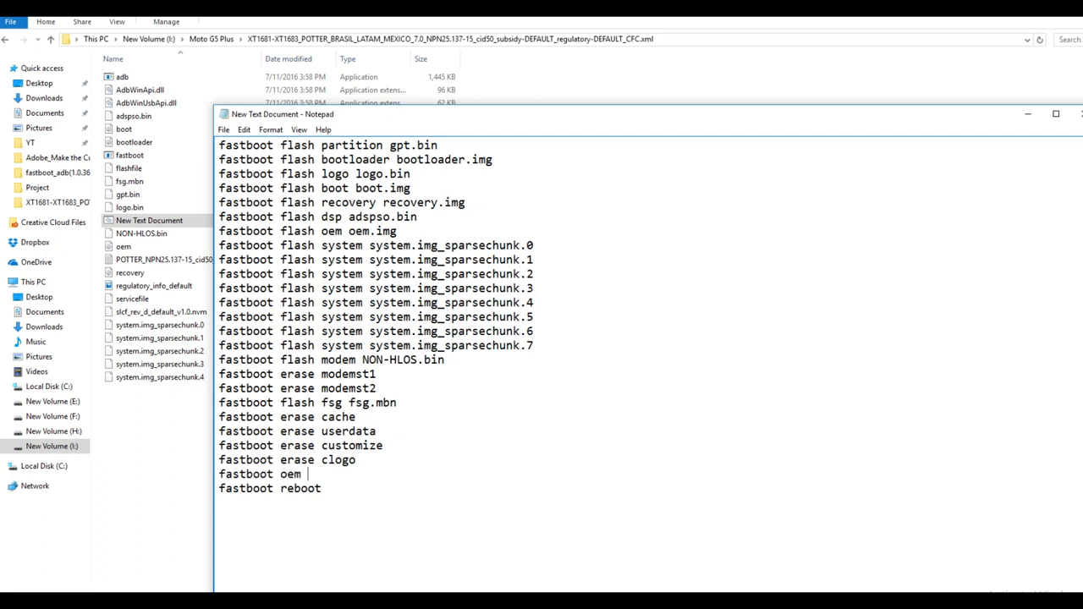
pyautogui.write('lock')
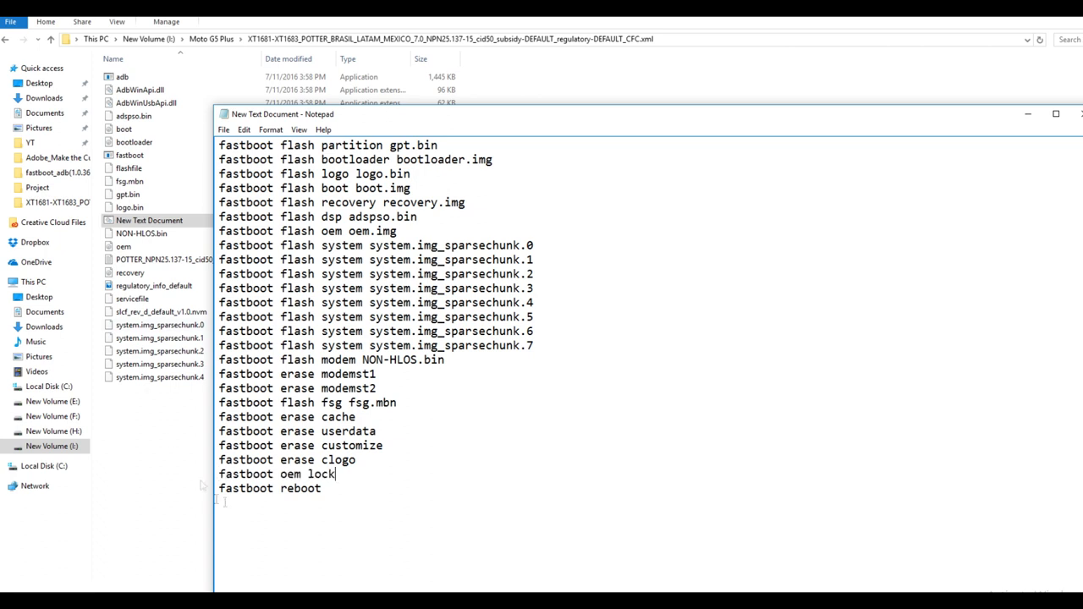
# Remove the 'fastboot oem lock' line again, leaving the flash and erase commands ending with reboot.
pyautogui.tripleClick(277, 474)
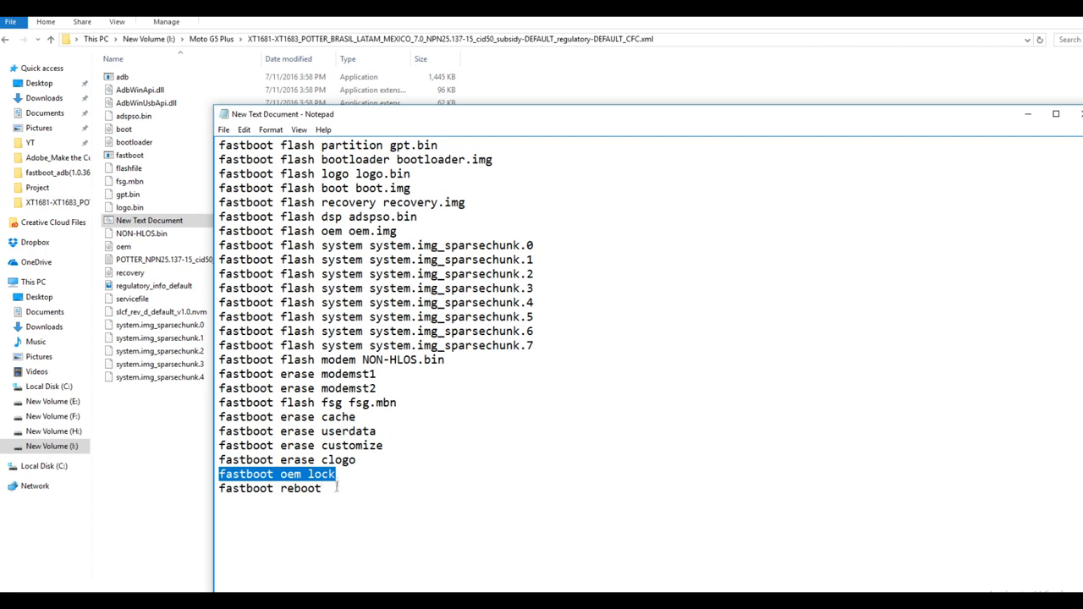
pyautogui.moveTo(403, 305)
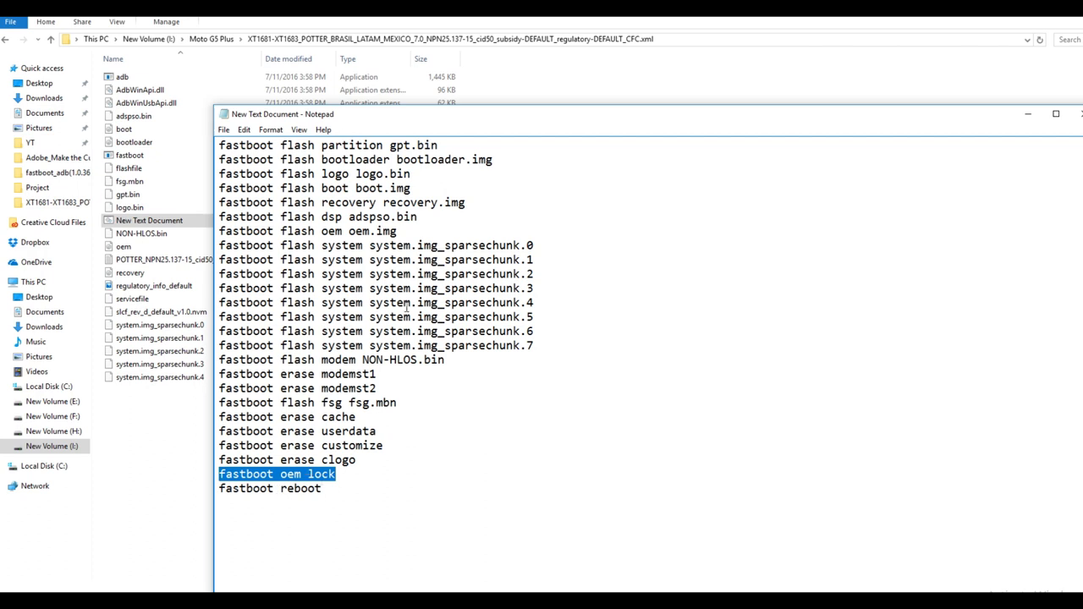
pyautogui.press('Delete')
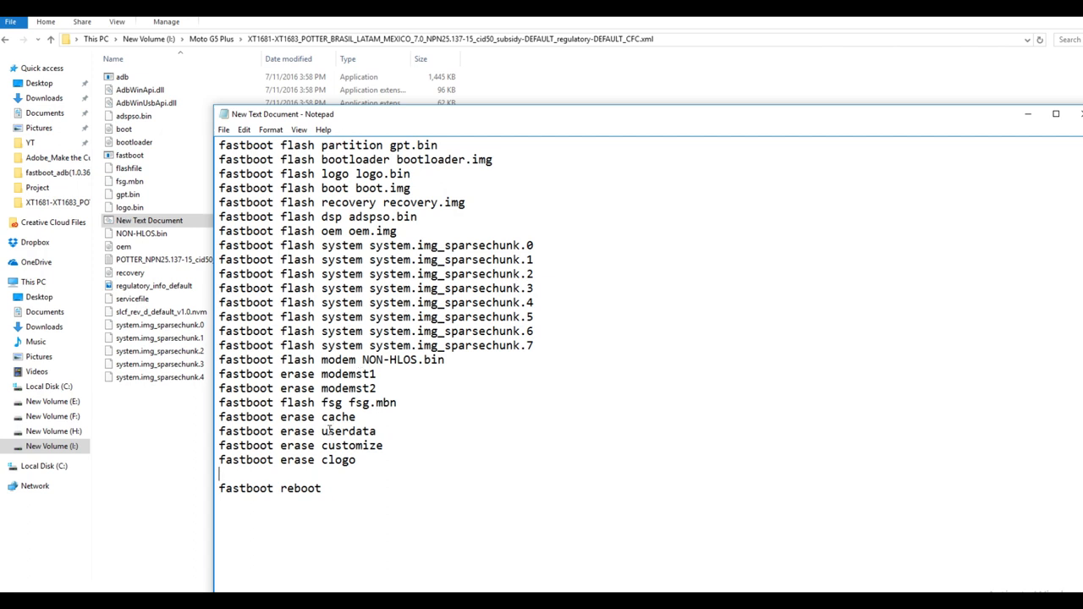
pyautogui.click(223, 129)
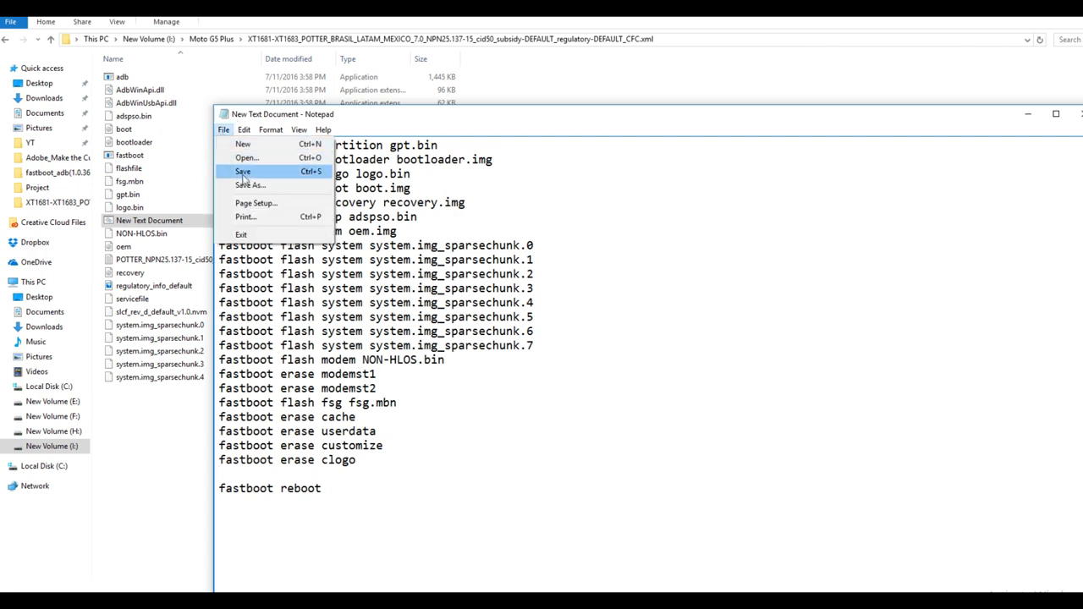
# Save the fastboot commands and rename New Text Document to 'G5 Plus'.
pyautogui.click(244, 171)
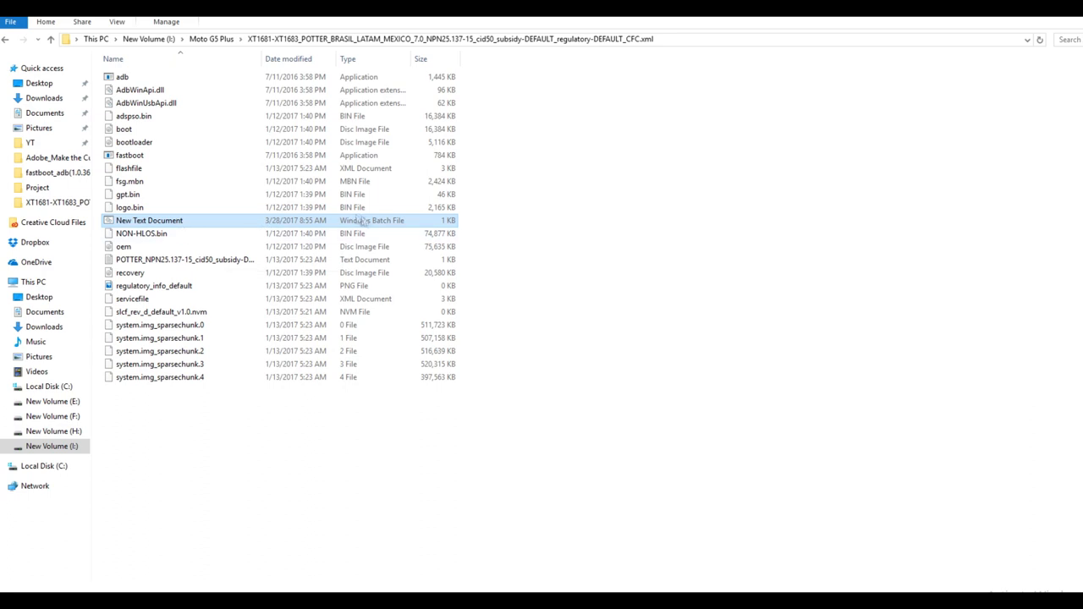
pyautogui.click(149, 220)
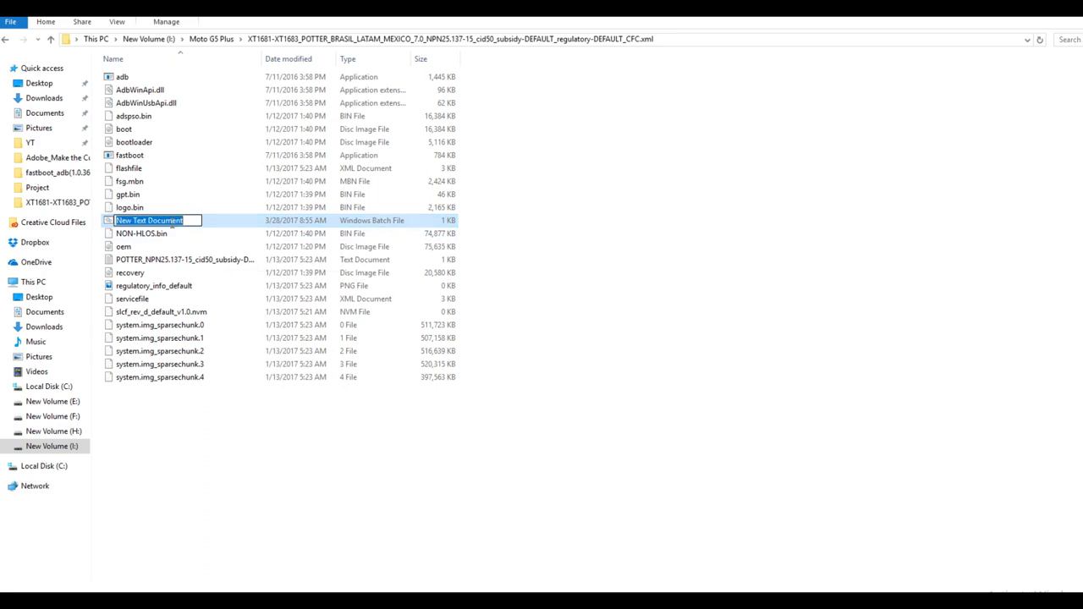
pyautogui.write('G5')
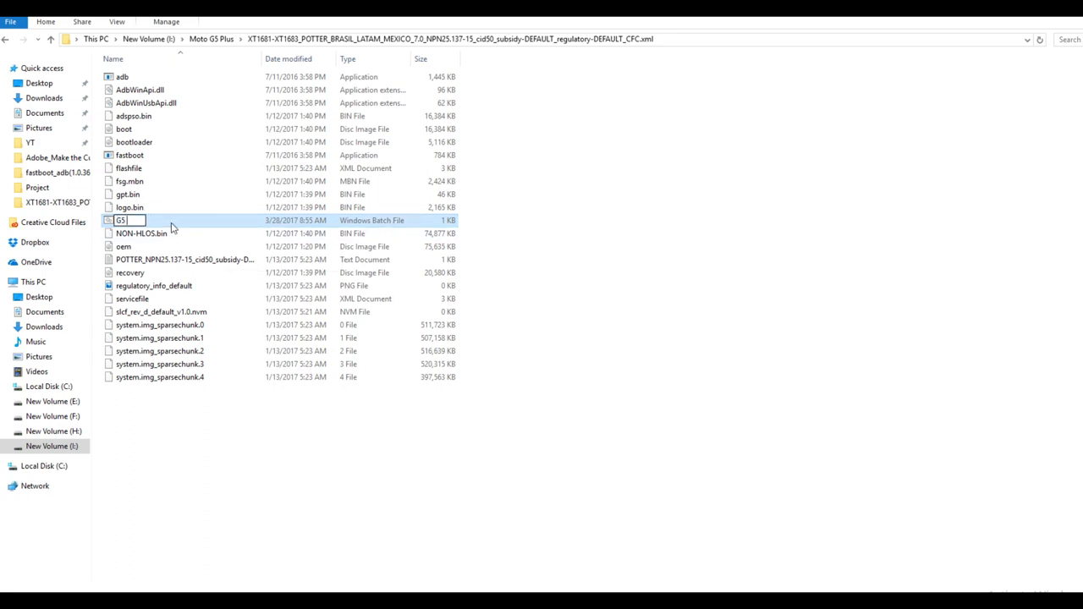
pyautogui.write('Plu')
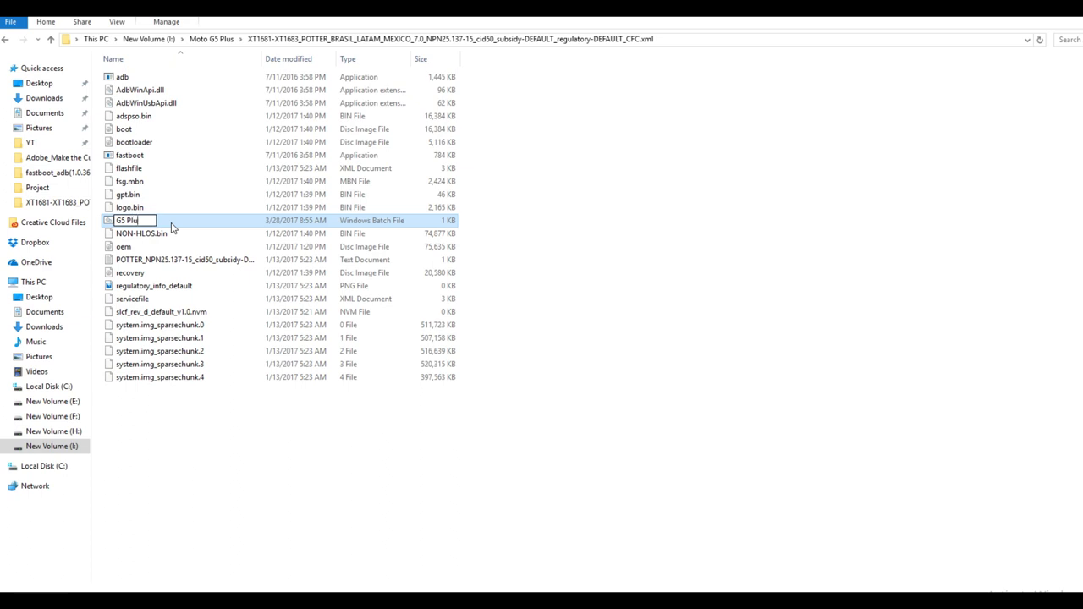
pyautogui.write('s.')
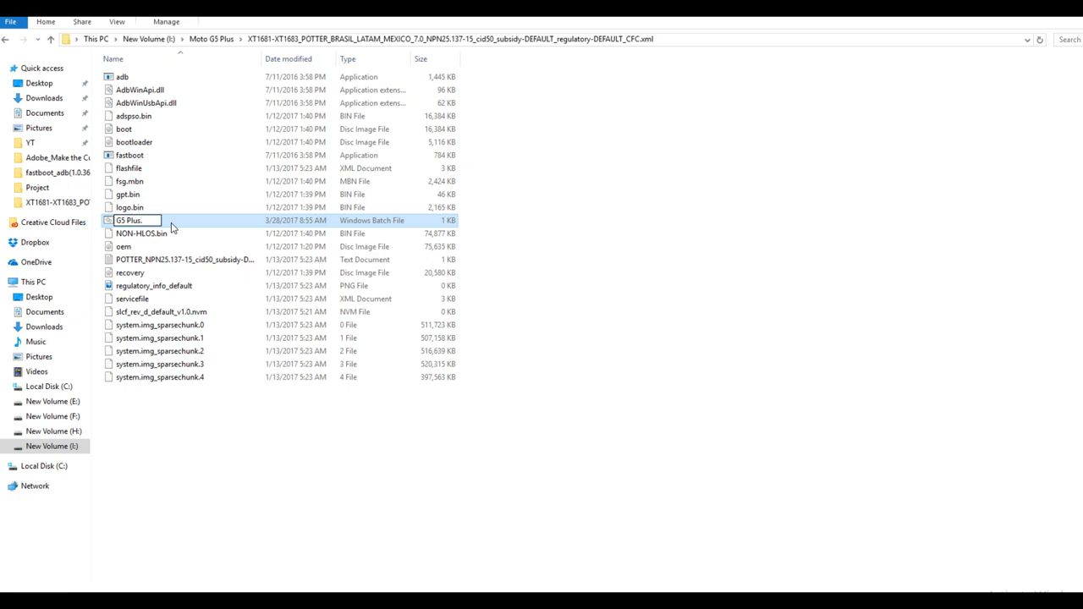